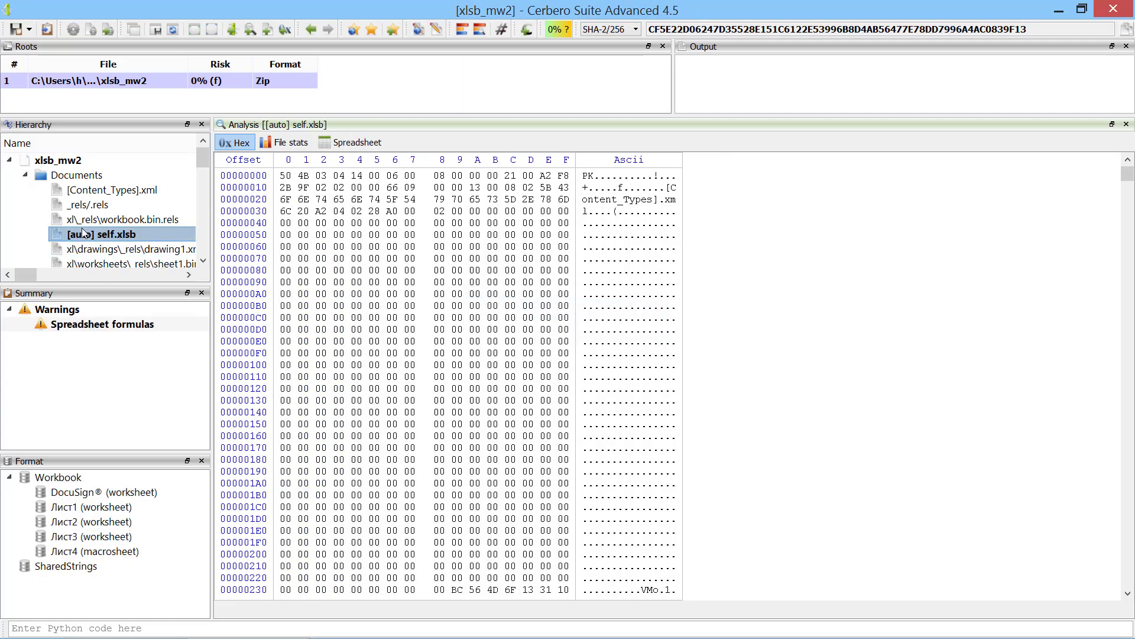
# - Emulate the REGISTER formula at A223 of the Лист4 macrosheet, logging Kernel32 CreateDirectoryA
pyautogui.click(357, 142)
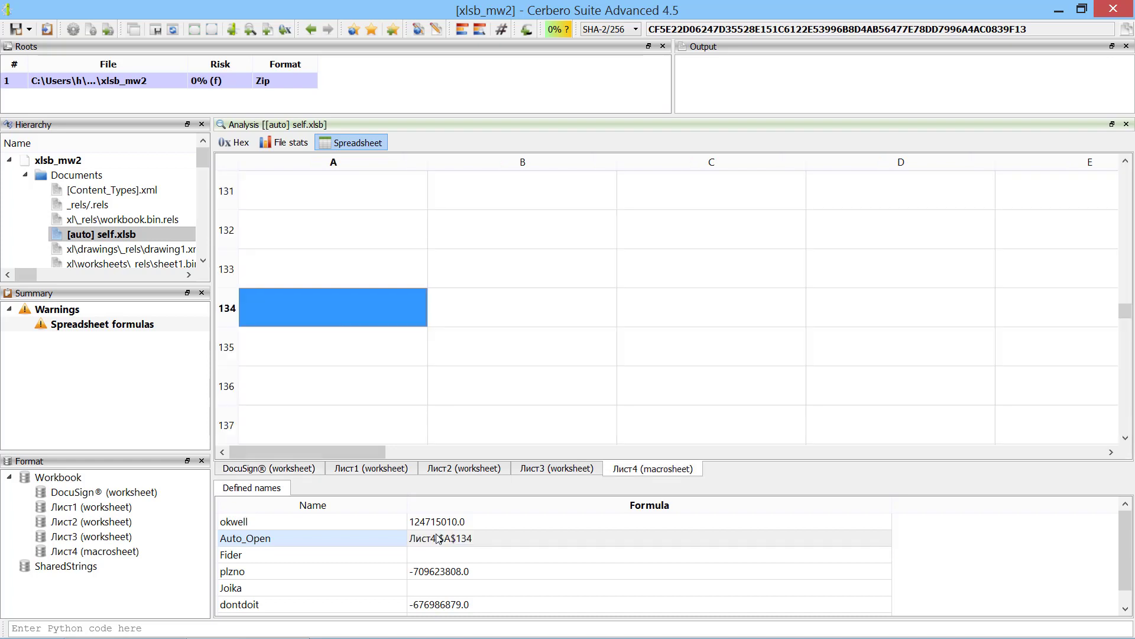
pyautogui.moveTo(320, 311)
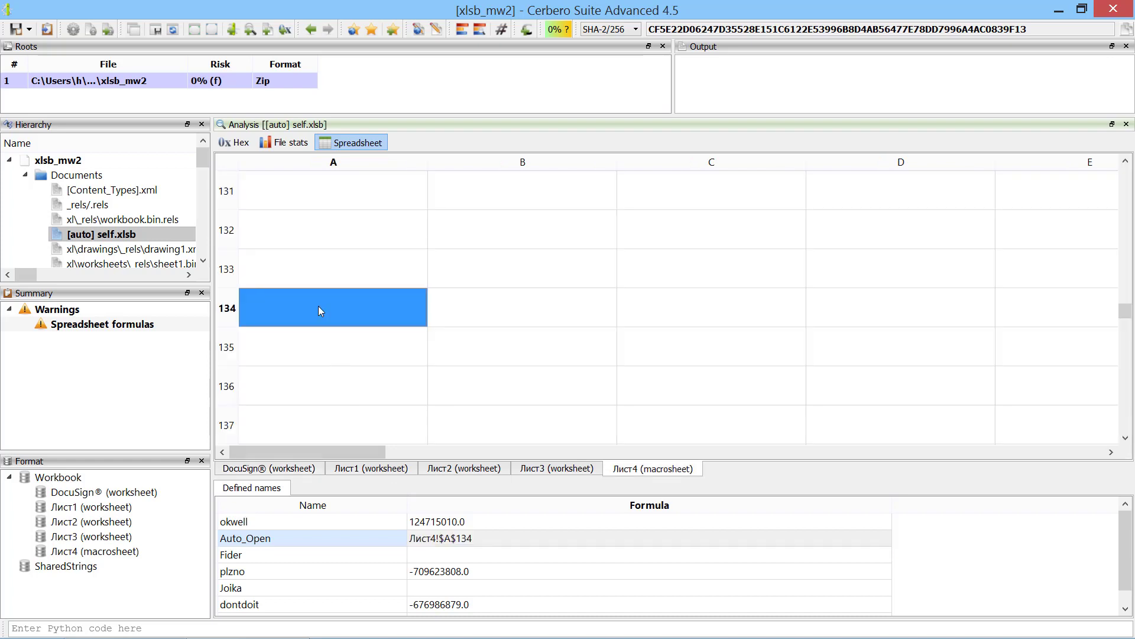
pyautogui.scroll(-3)
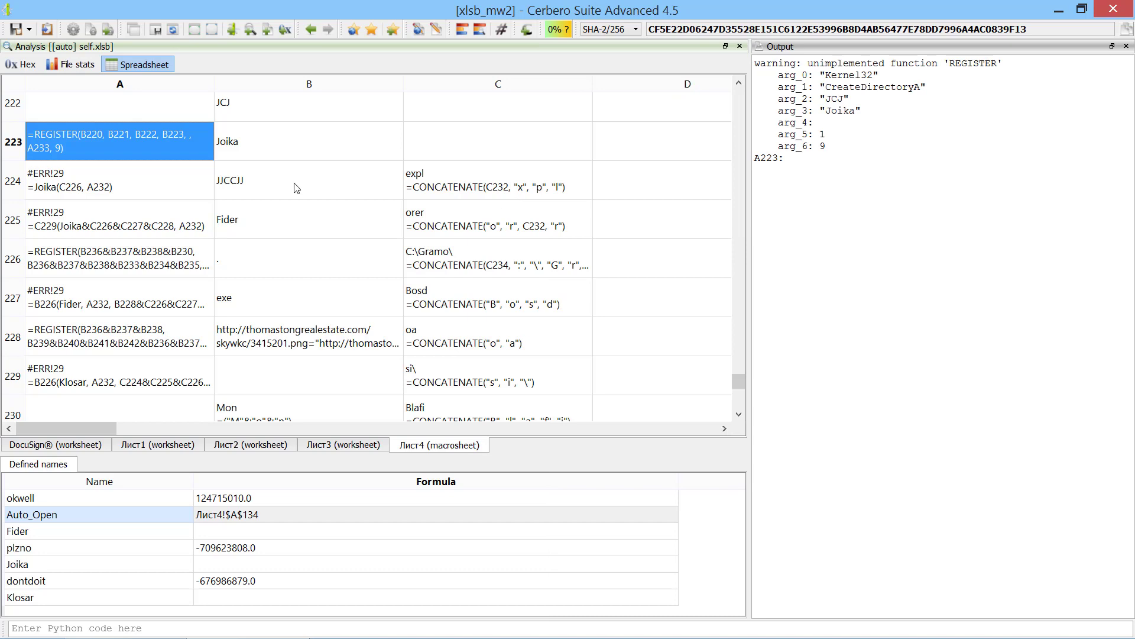
# - Emulate A224 and A225, logging a Joika call on C:\Gramo\ and the string si\C:\Gramo\Bosdoa
pyautogui.click(91, 180)
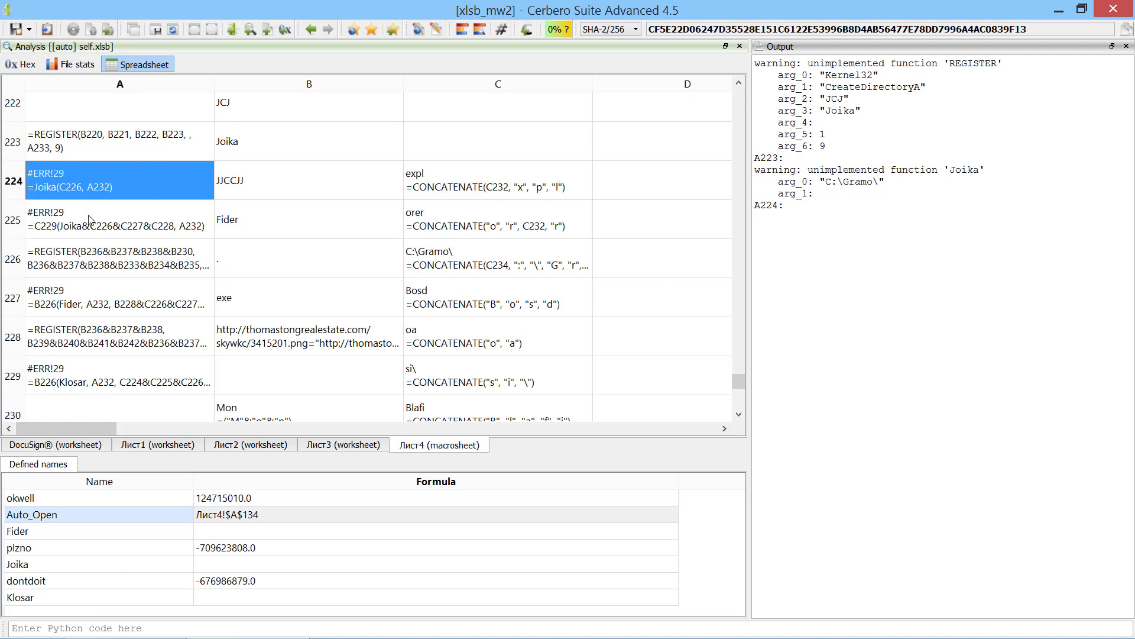
pyautogui.click(120, 220)
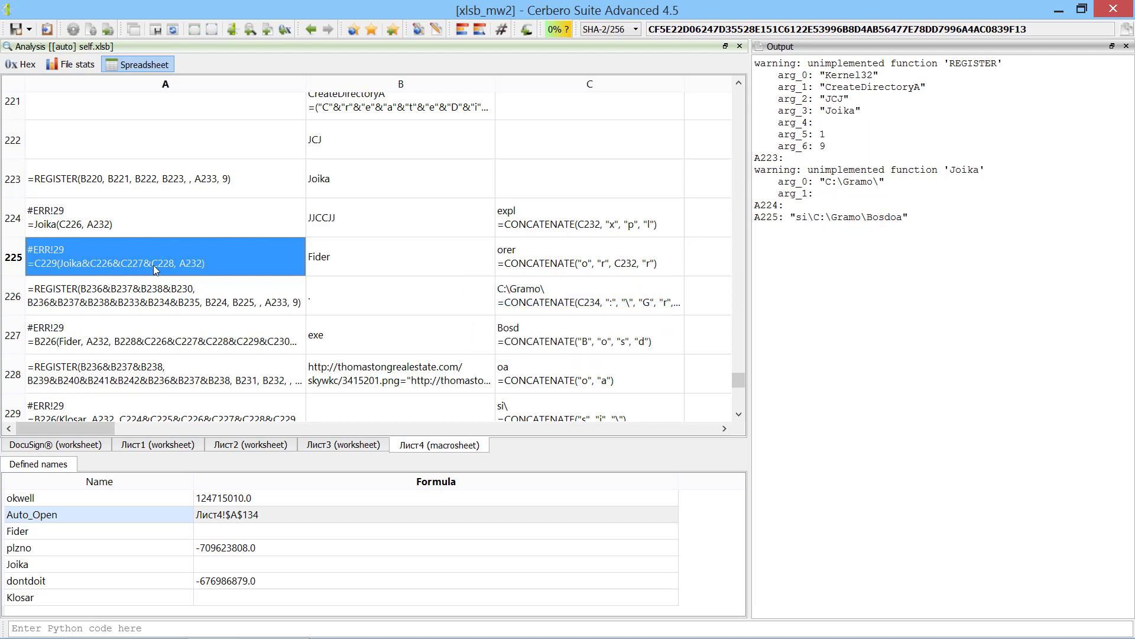
# - Emulate the custom formula Joika(C226&C227&C228, A232) from A225, creating C:\Gramo\Bosdoasi\
pyautogui.rightClick(152, 262)
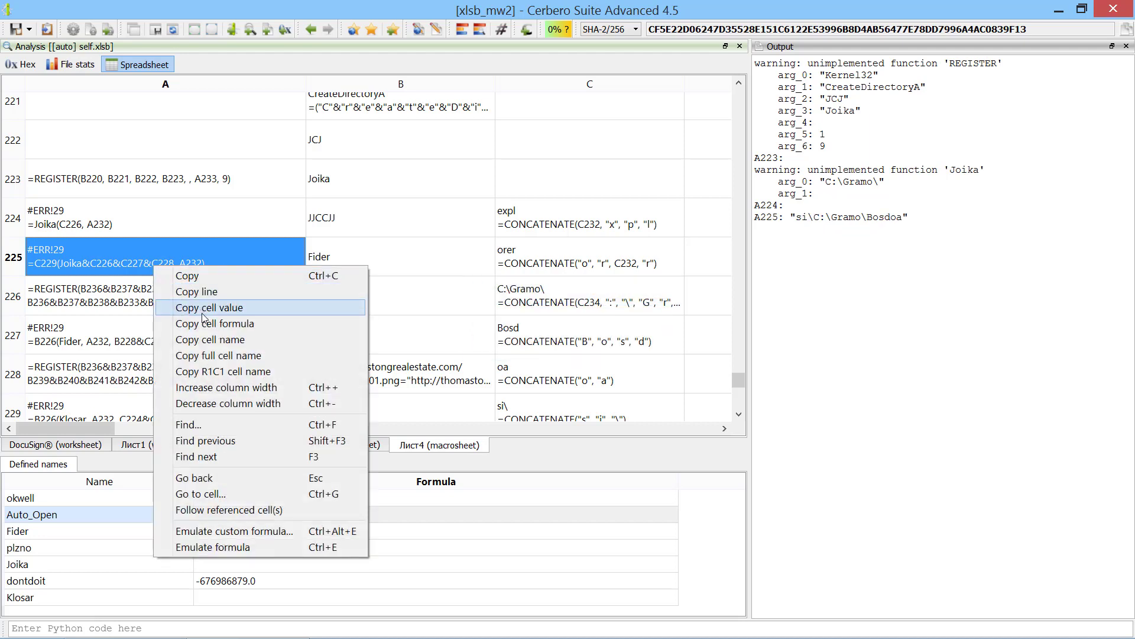
pyautogui.click(208, 308)
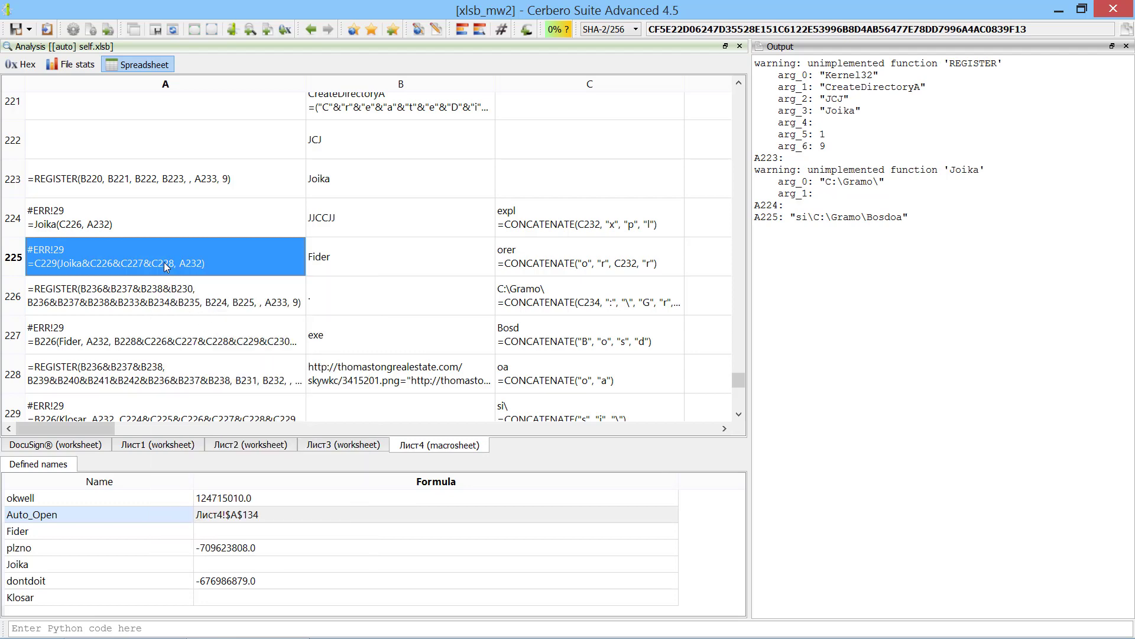
pyautogui.rightClick(165, 257)
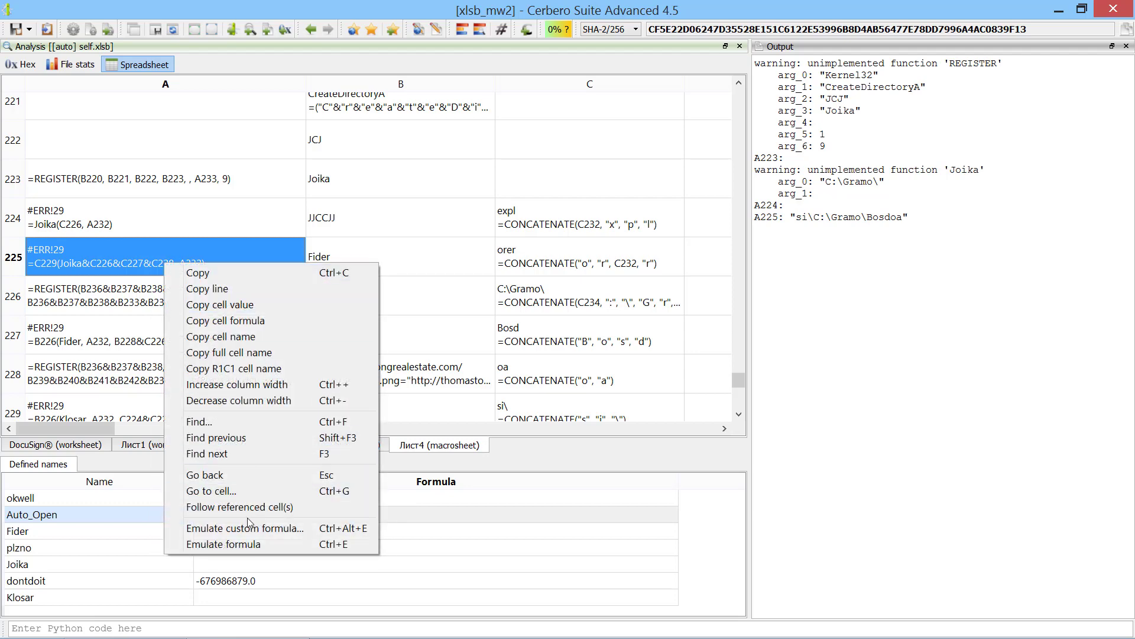
pyautogui.click(245, 527)
pyautogui.write('Joka(C226&C227&C228&, A232)')
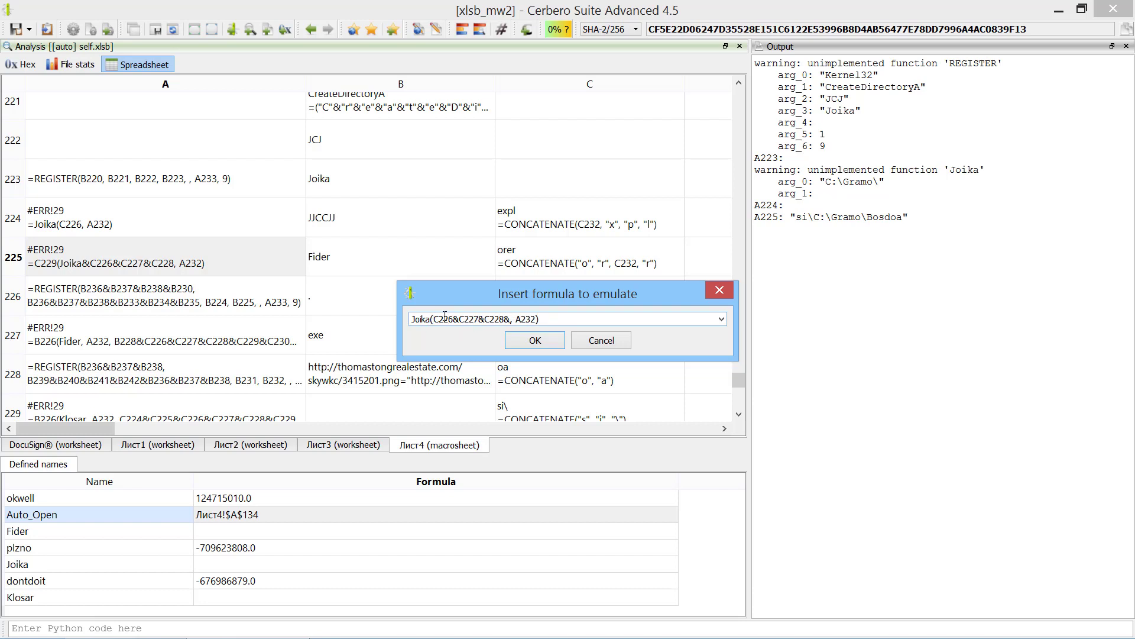
pyautogui.click(534, 340)
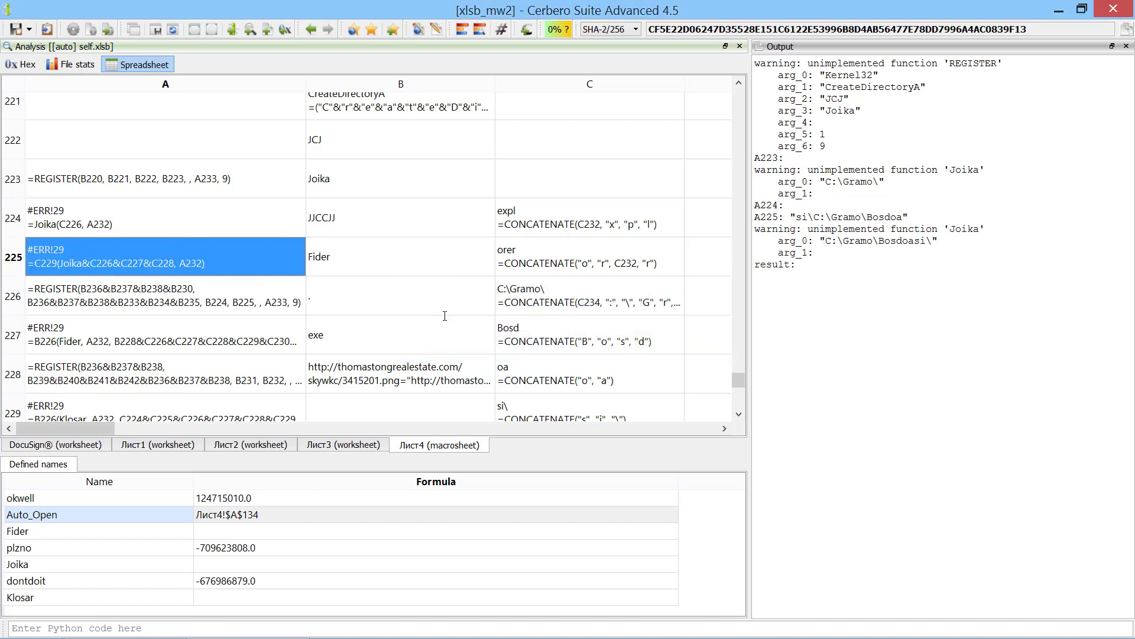
# - Emulate A226 registering URLDownloadToFileA and a custom Fider call downloading to C:\Gramo\Bosdoasi\Blafi.exe
pyautogui.click(165, 296)
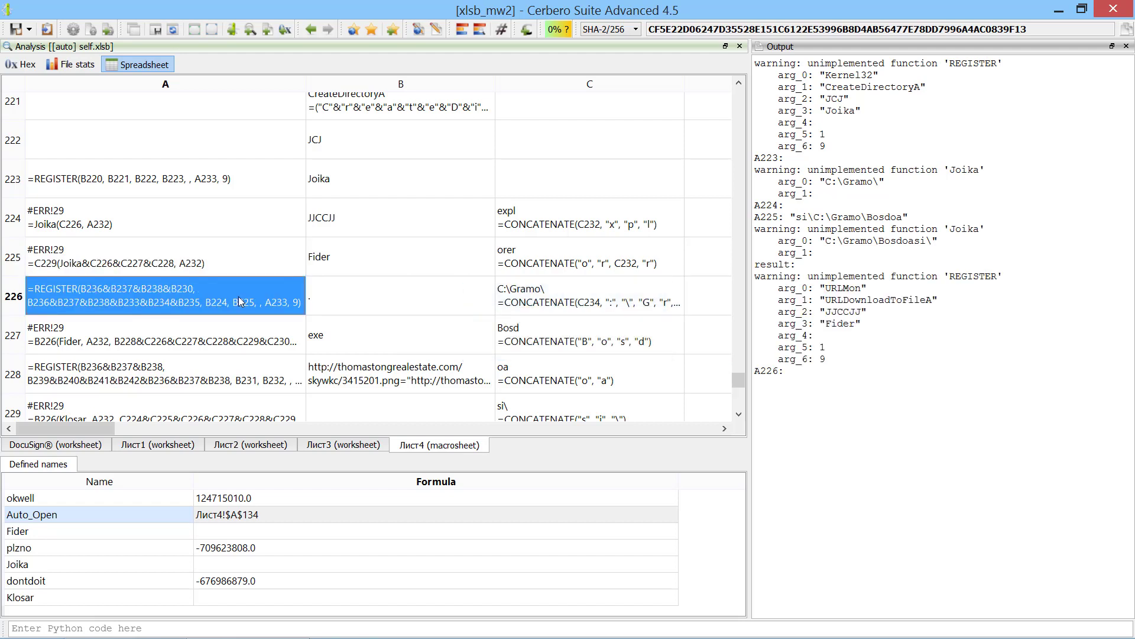
pyautogui.scroll(-3)
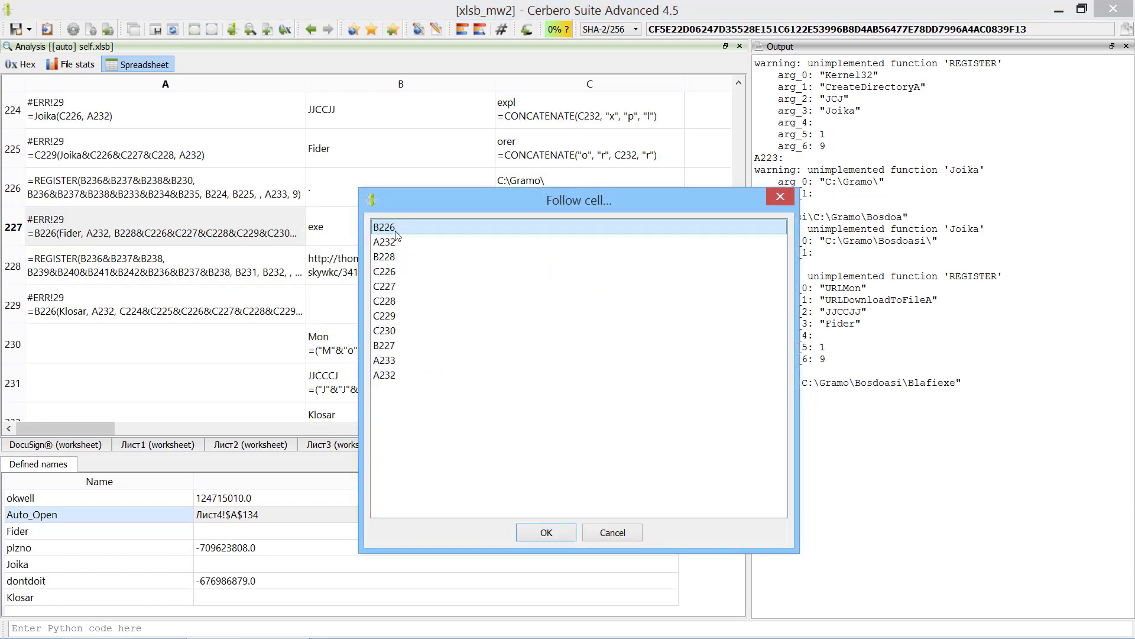
pyautogui.rightClick(167, 259)
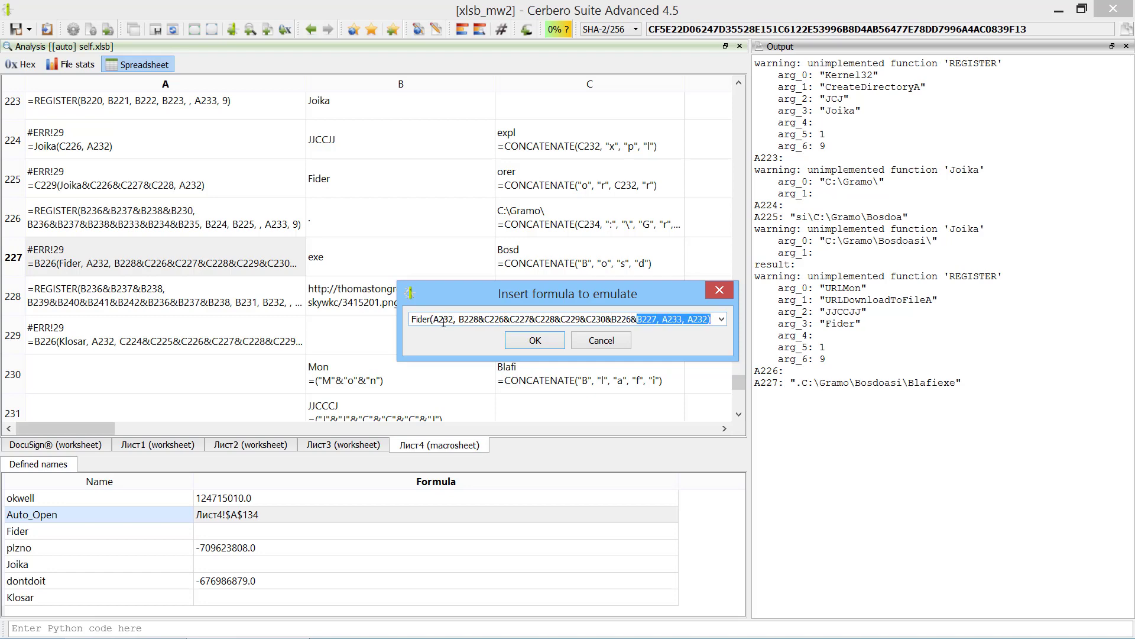
pyautogui.click(535, 340)
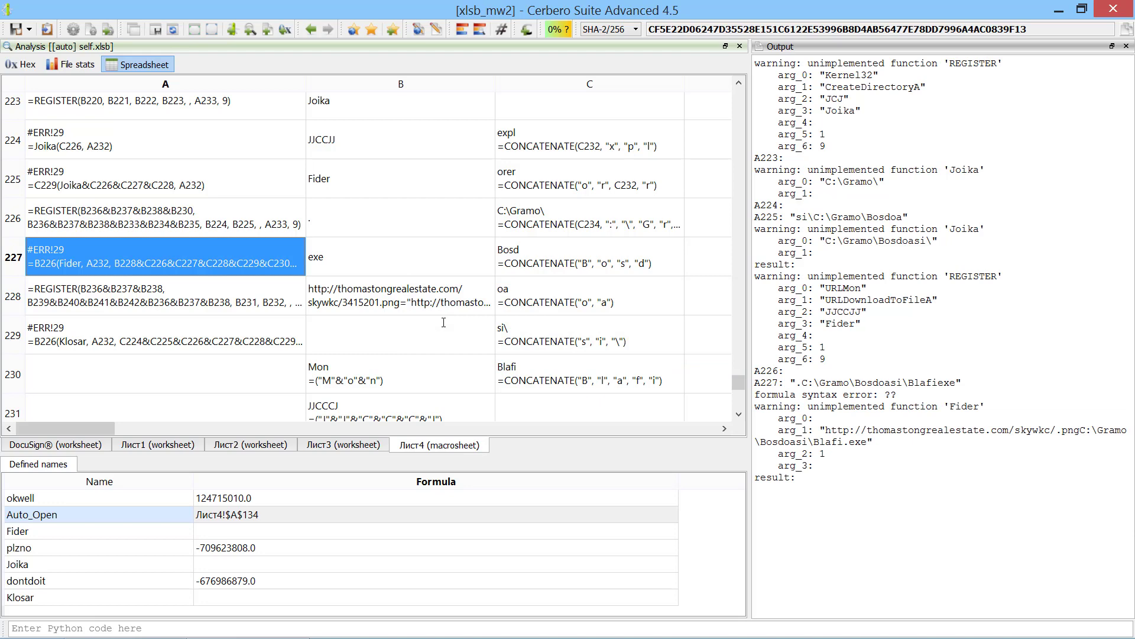
pyautogui.moveTo(379, 311)
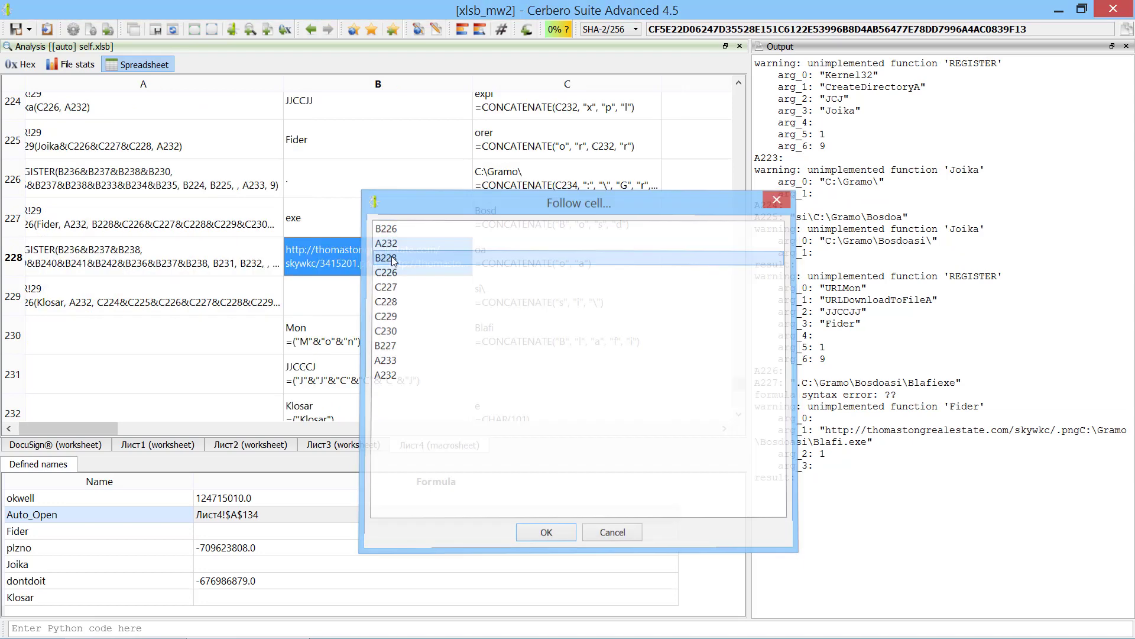
pyautogui.click(544, 531)
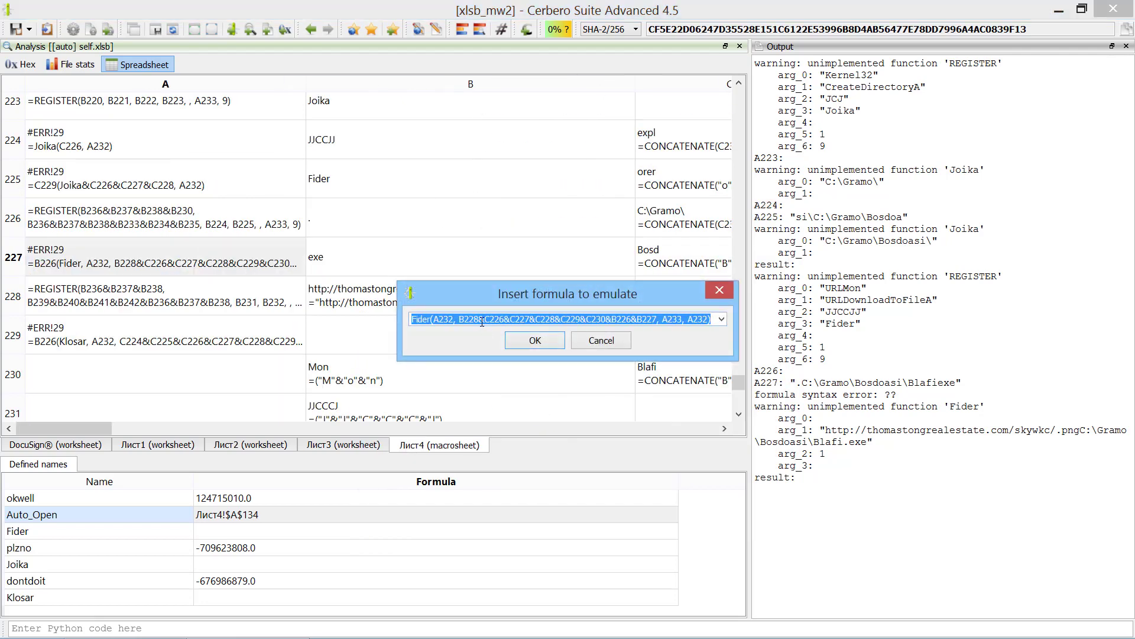
# - Rerun Fider with value 3415201 from B243, giving the full thomastongrealestate.com/skywkc/3415201.png download URL
pyautogui.click(535, 341)
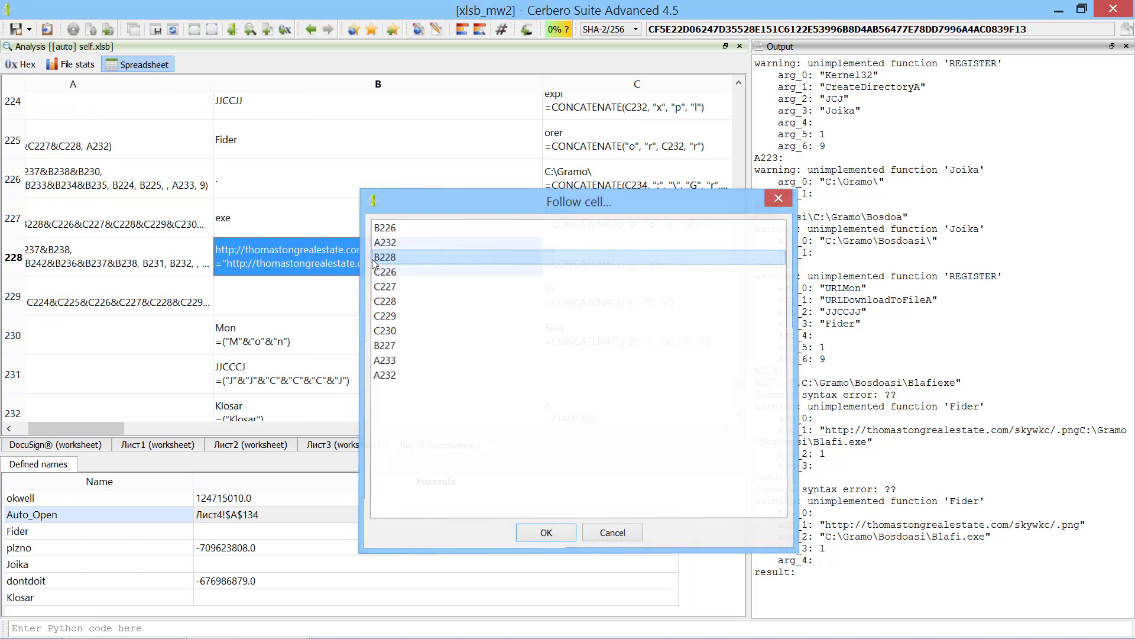
pyautogui.click(545, 533)
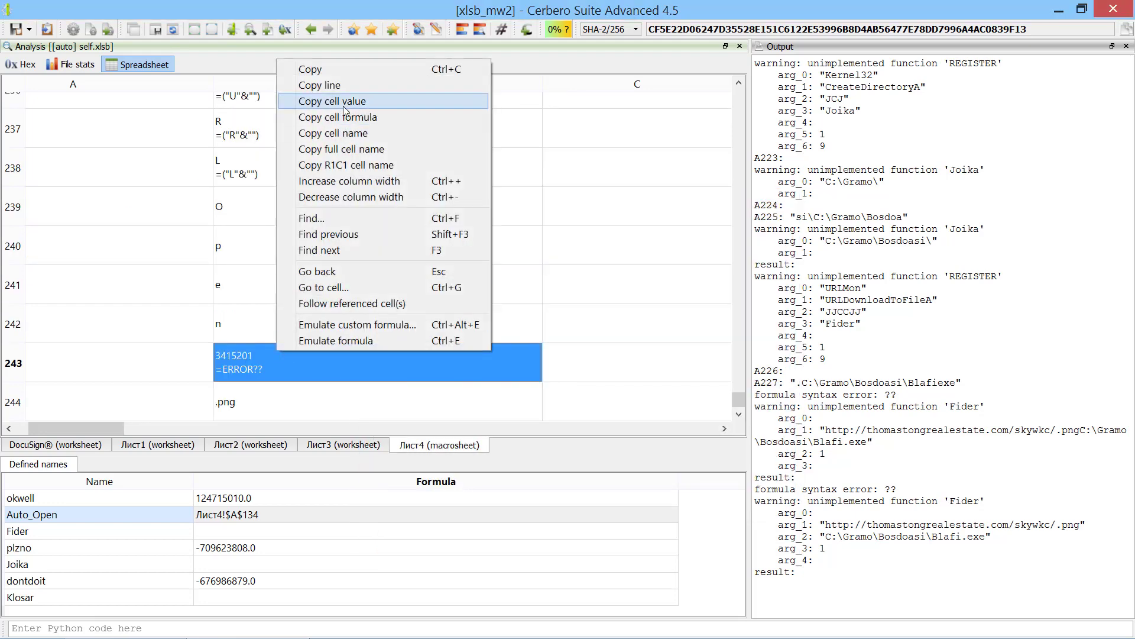
pyautogui.click(332, 101)
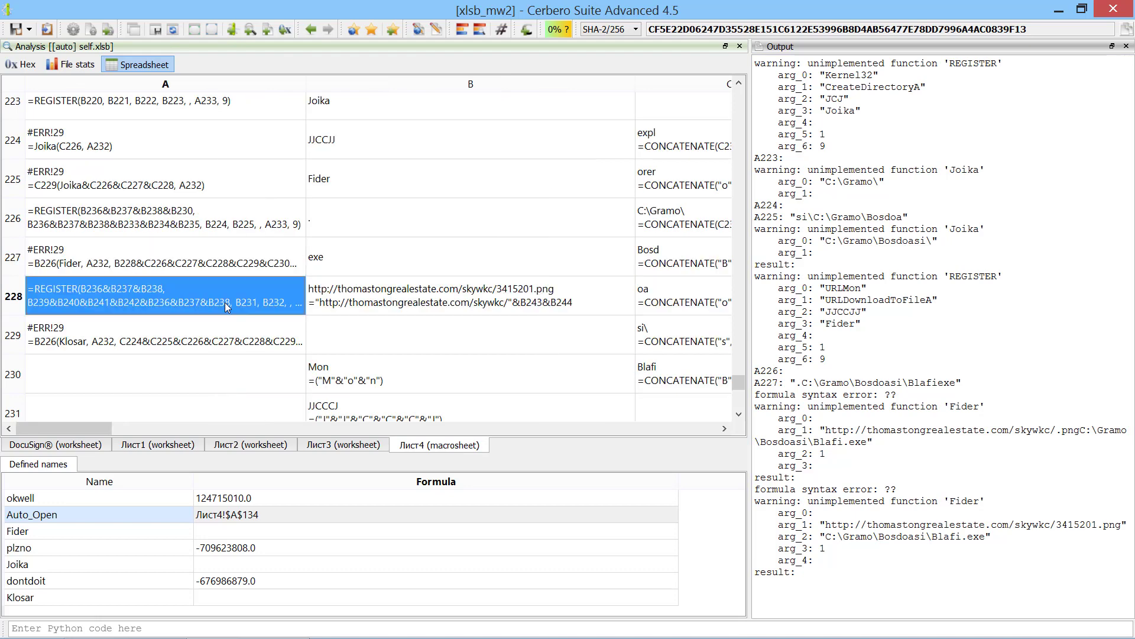
# - Emulate A228, A229 and a custom Klosar call registering OpenURL and launching explorer on C:\Gramo\Bosdoasi\Blafi.exe
pyautogui.scroll(-3)
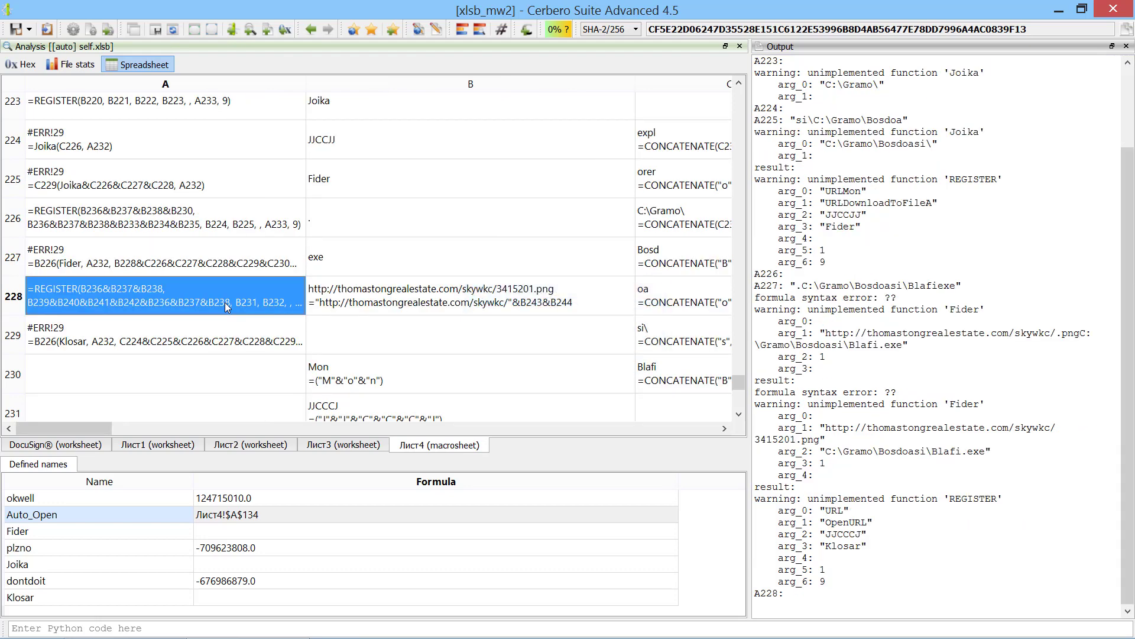
pyautogui.click(166, 335)
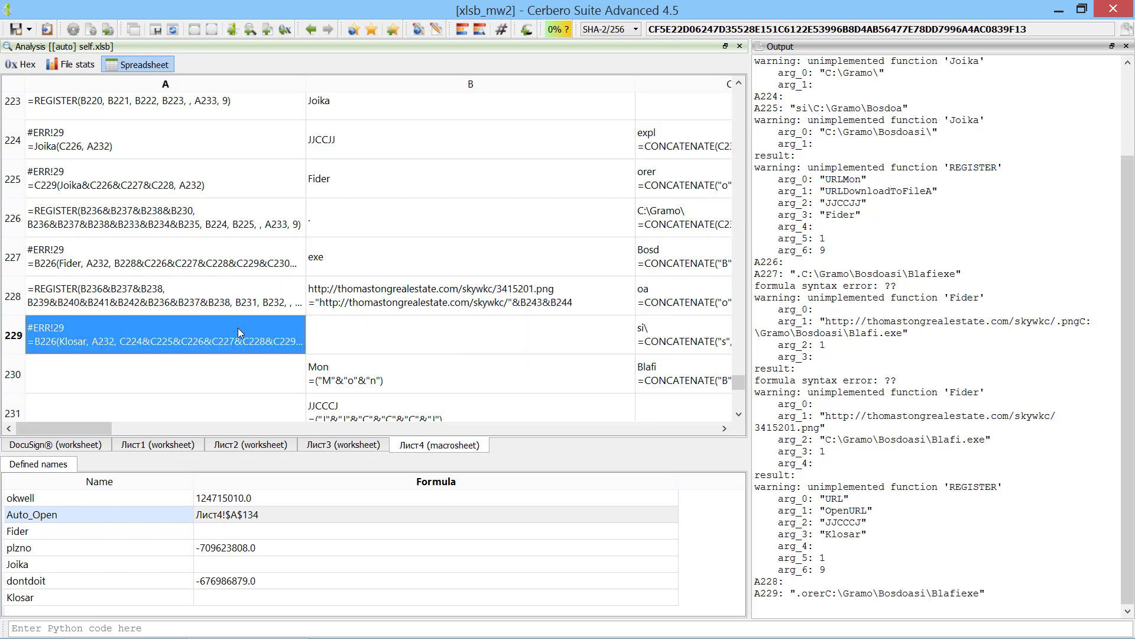
pyautogui.doubleClick(165, 333)
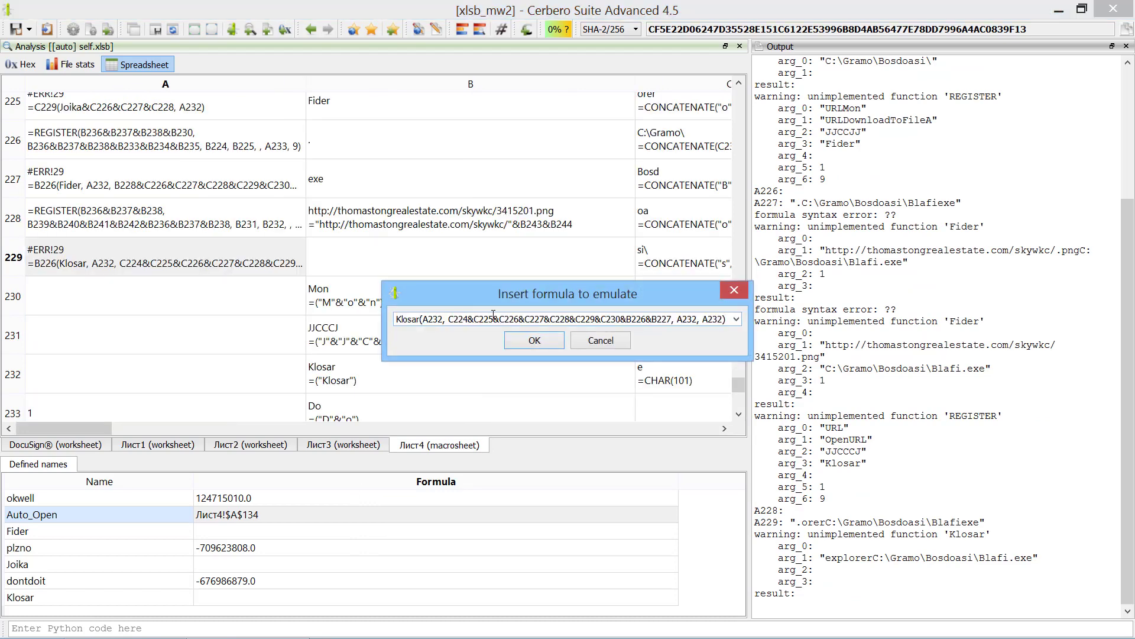
pyautogui.click(534, 339)
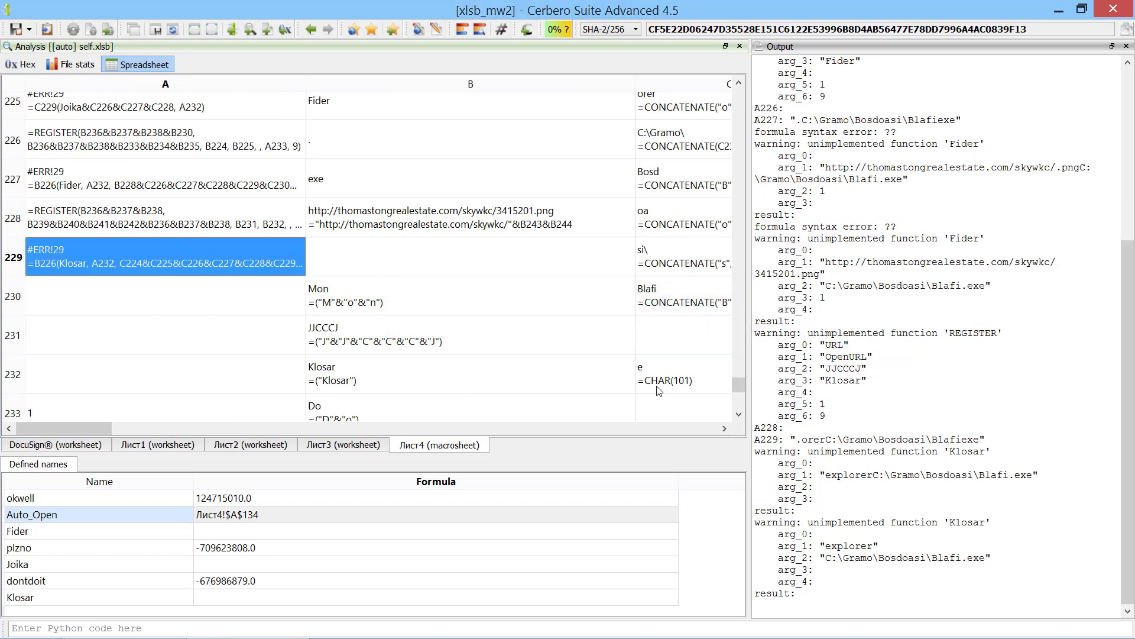